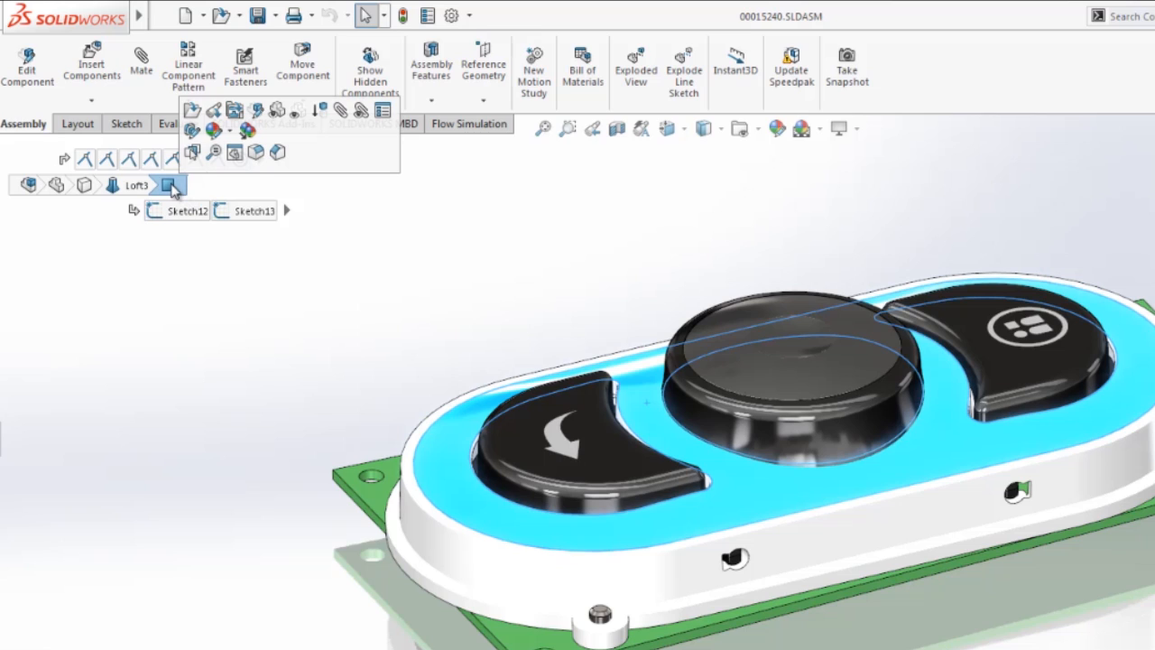
{"action": "mouse_move", "coordinate": [174, 185]}
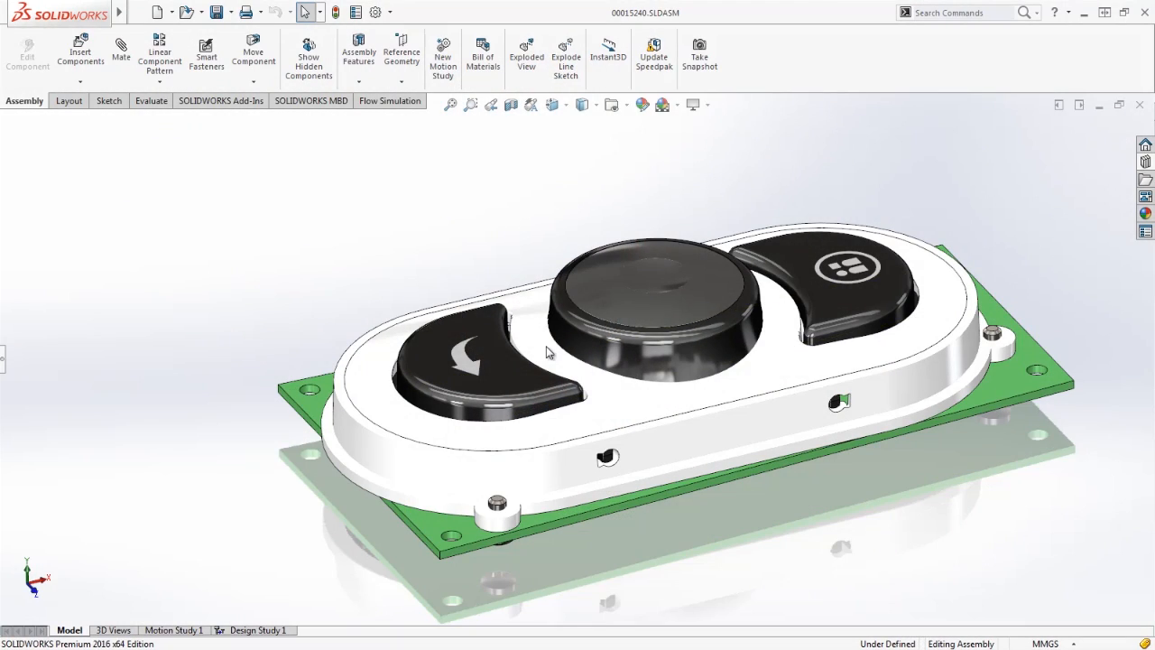
Edit part P00015201's sketch in context within the 00015240 assembly from the breadcrumb toolbar.
{"action": "left_click", "coordinate": [641, 316]}
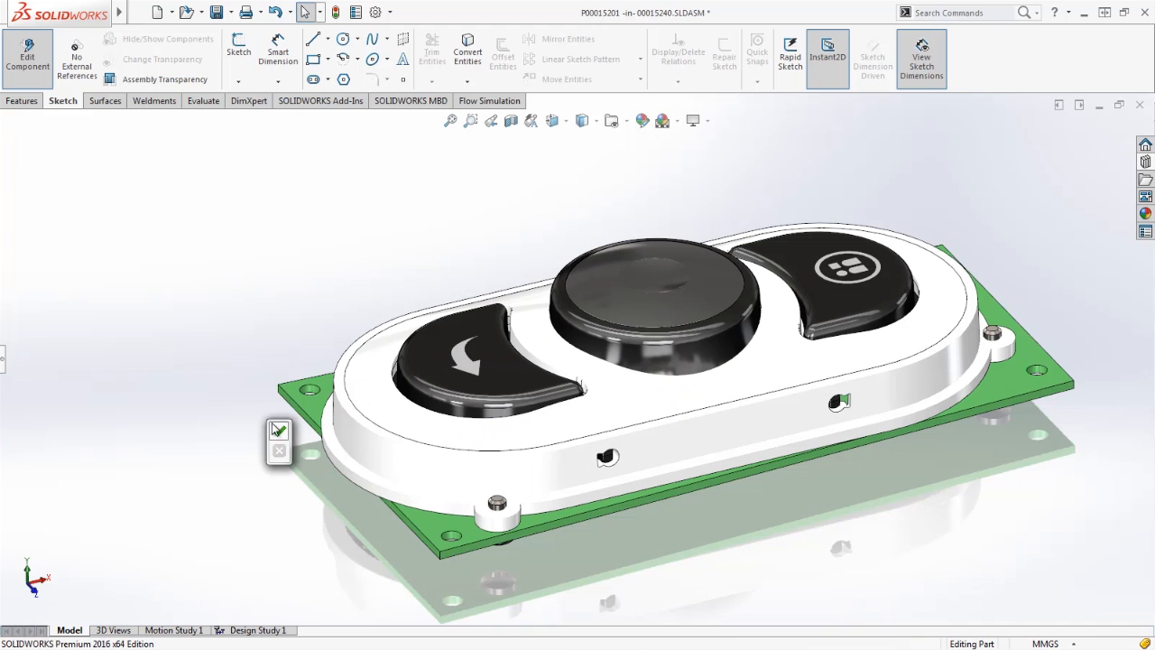
{"action": "left_click", "coordinate": [279, 431]}
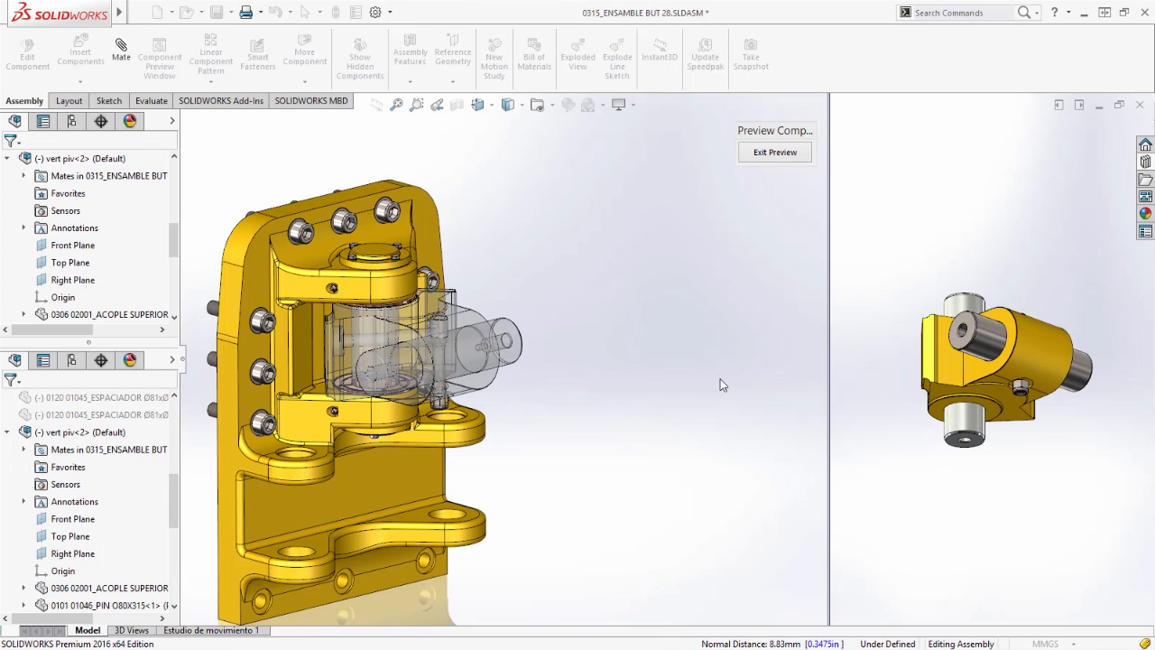
{"action": "mouse_move", "coordinate": [761, 159]}
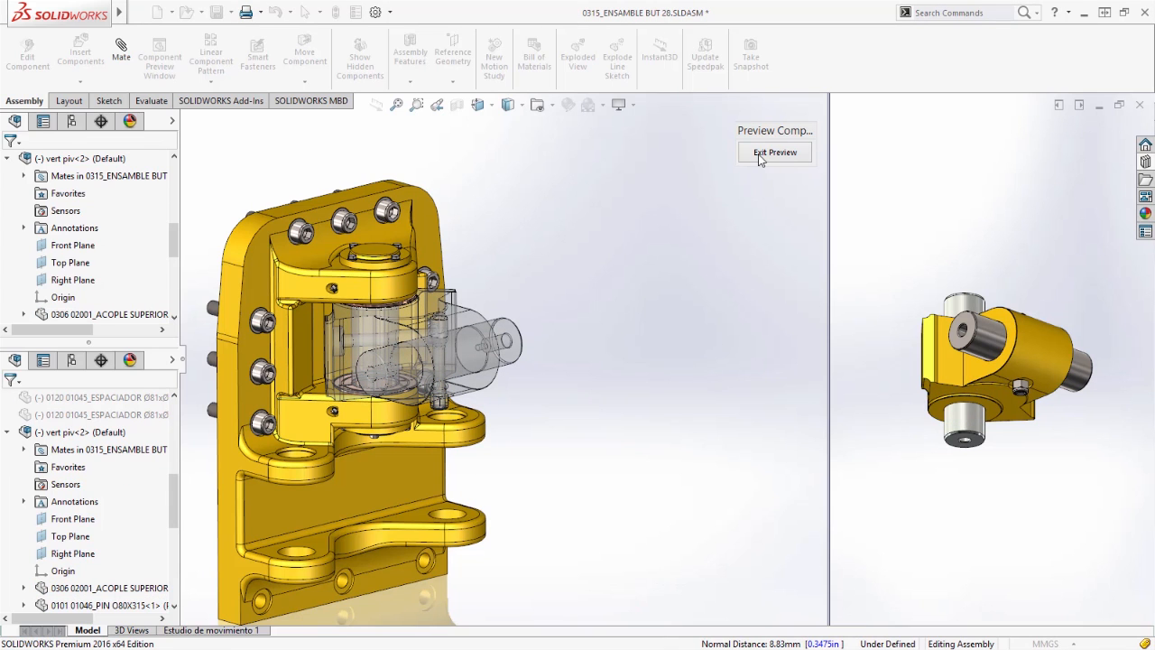
Exit the component preview window of the yellow pivot in 0315_ENSAMBLE BUT 28.
{"action": "left_click", "coordinate": [775, 152]}
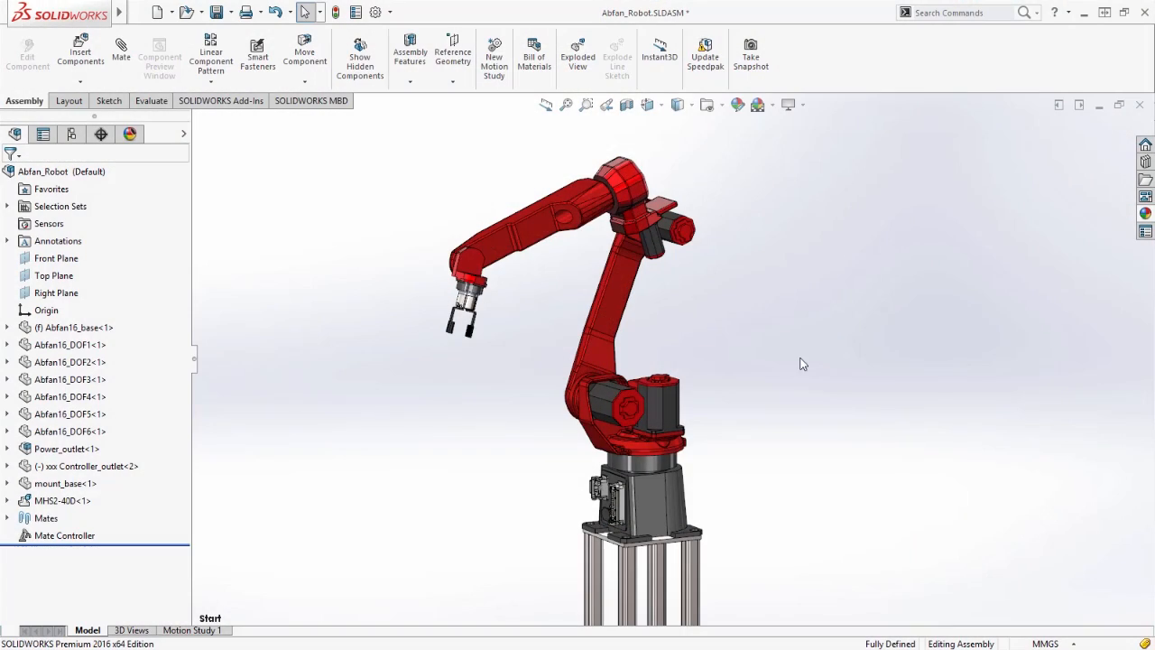
Select the Mate Controller entry in the Abfan_Robot FeatureManager tree.
{"action": "left_click", "coordinate": [69, 344]}
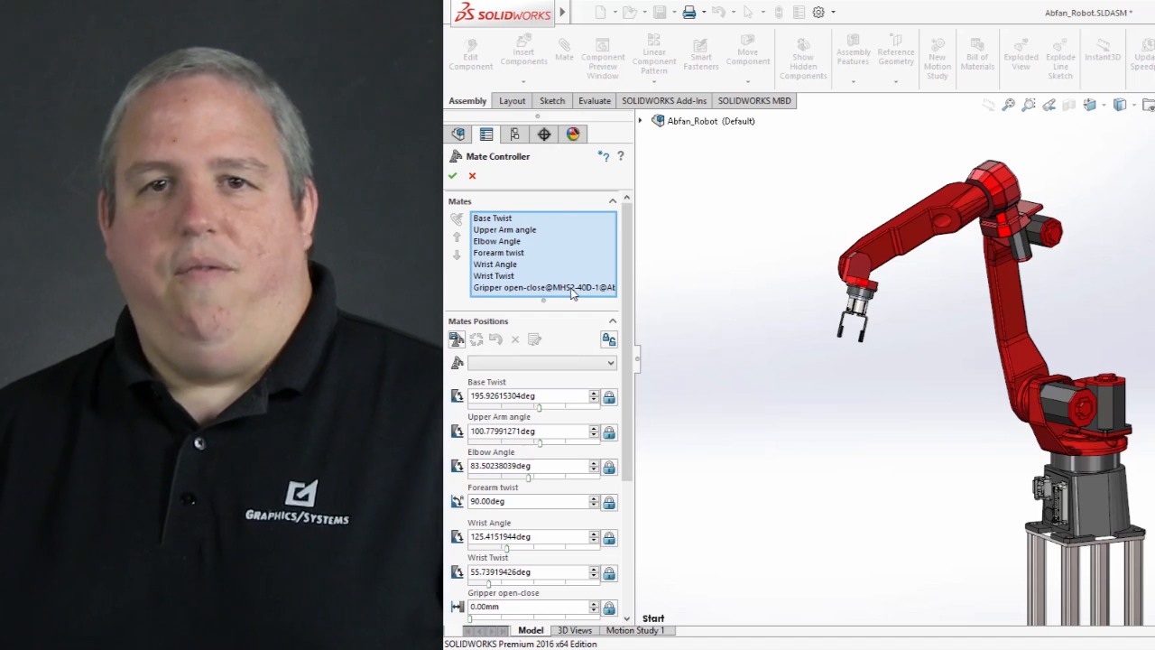
Select the Gripper open-close mate in the Mate Controller's Mates list.
{"action": "left_click", "coordinate": [541, 287]}
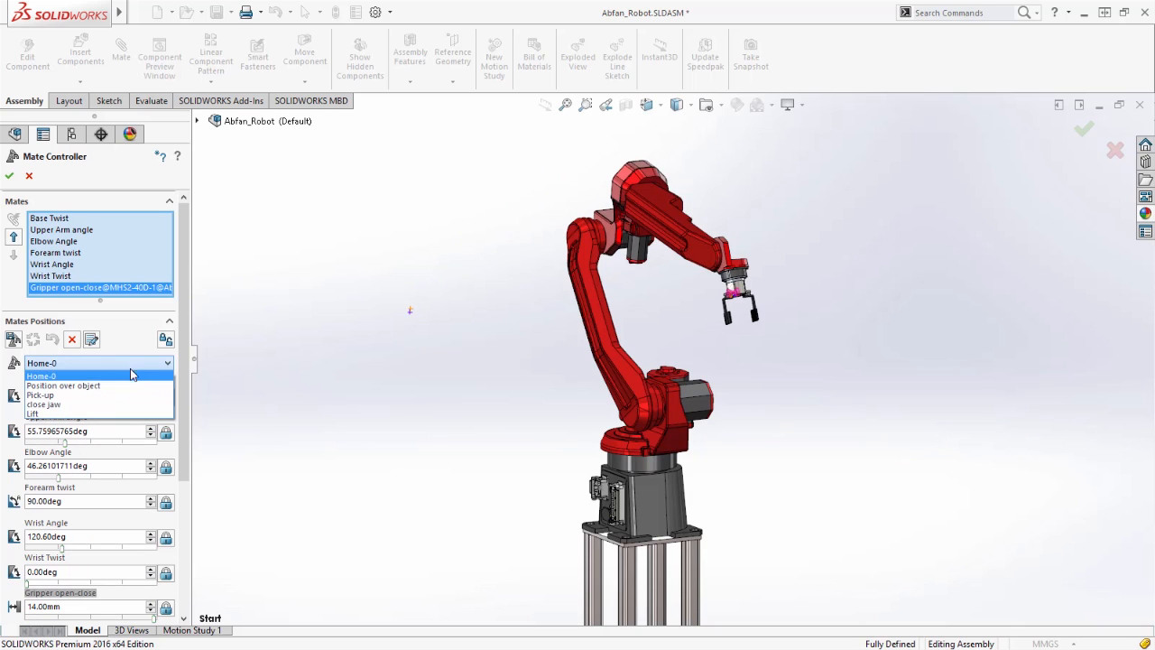
Move the robot through the saved Position over object pose, then into Pick-up.
{"action": "left_click", "coordinate": [64, 385]}
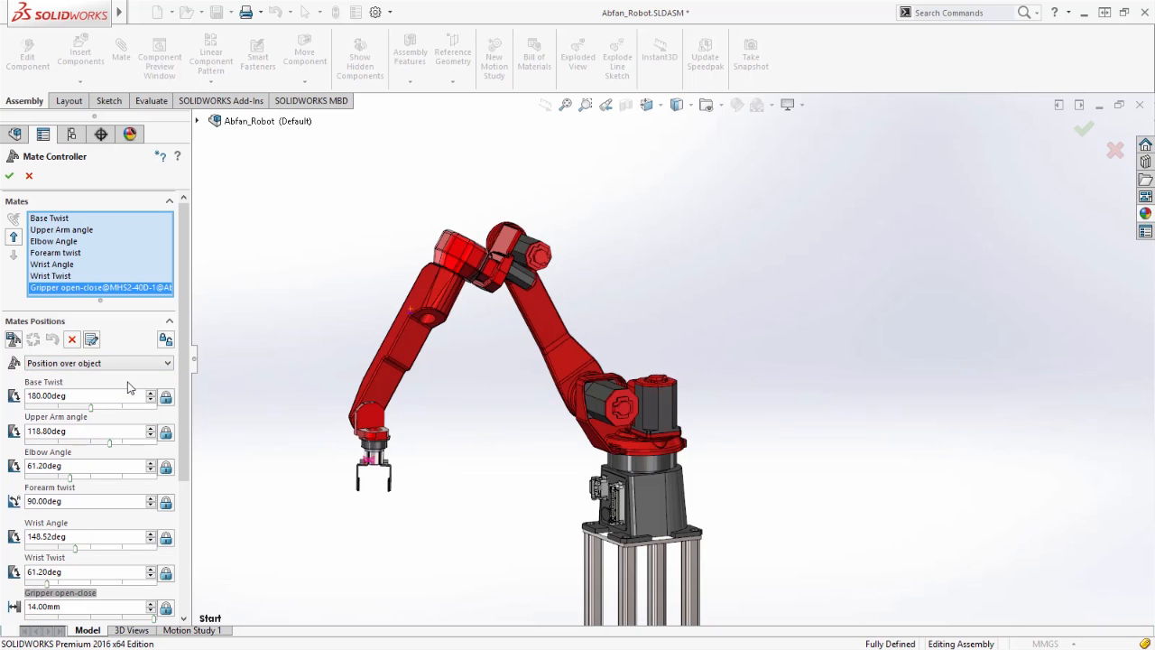
{"action": "left_click", "coordinate": [97, 363]}
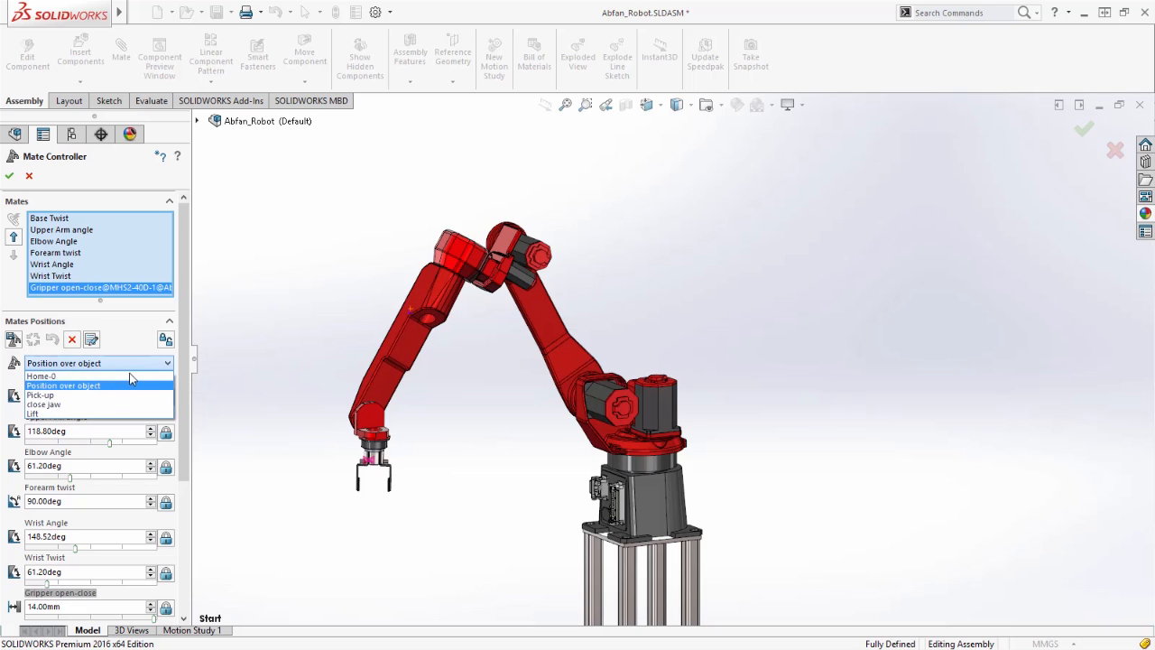
{"action": "left_click", "coordinate": [40, 395]}
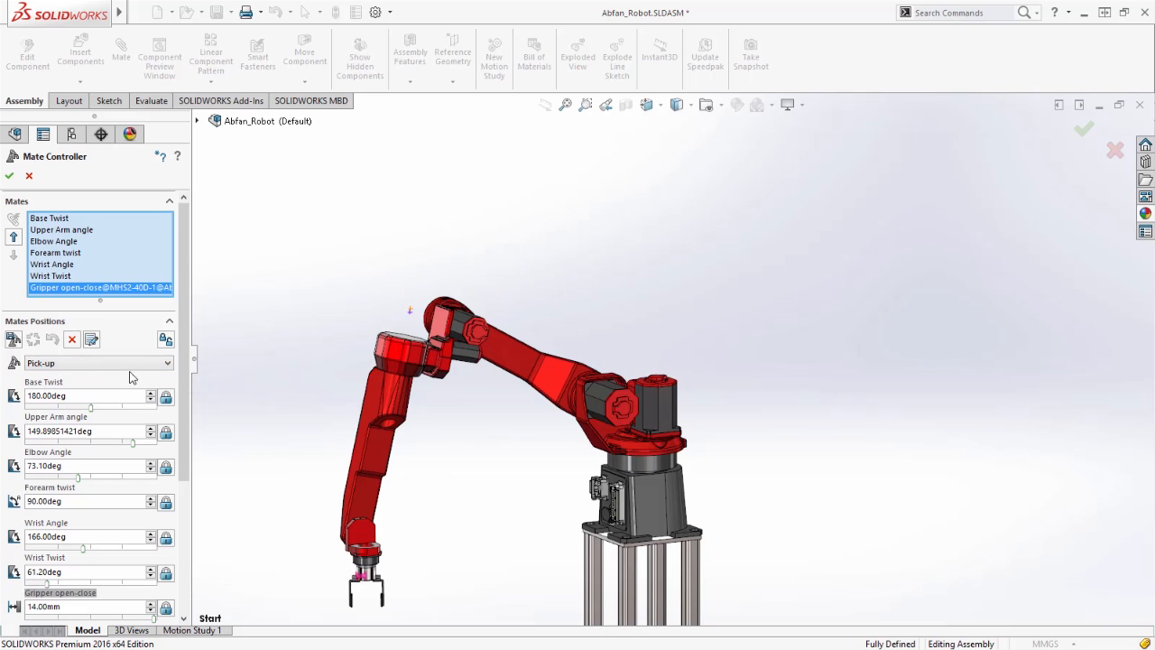